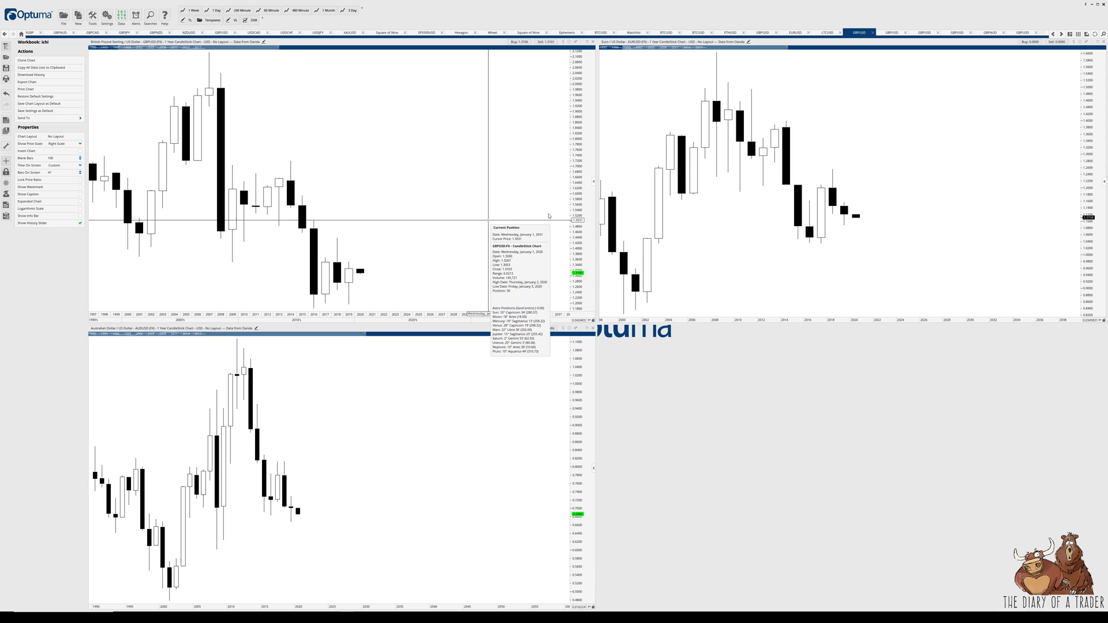
mouse_move(833, 74)
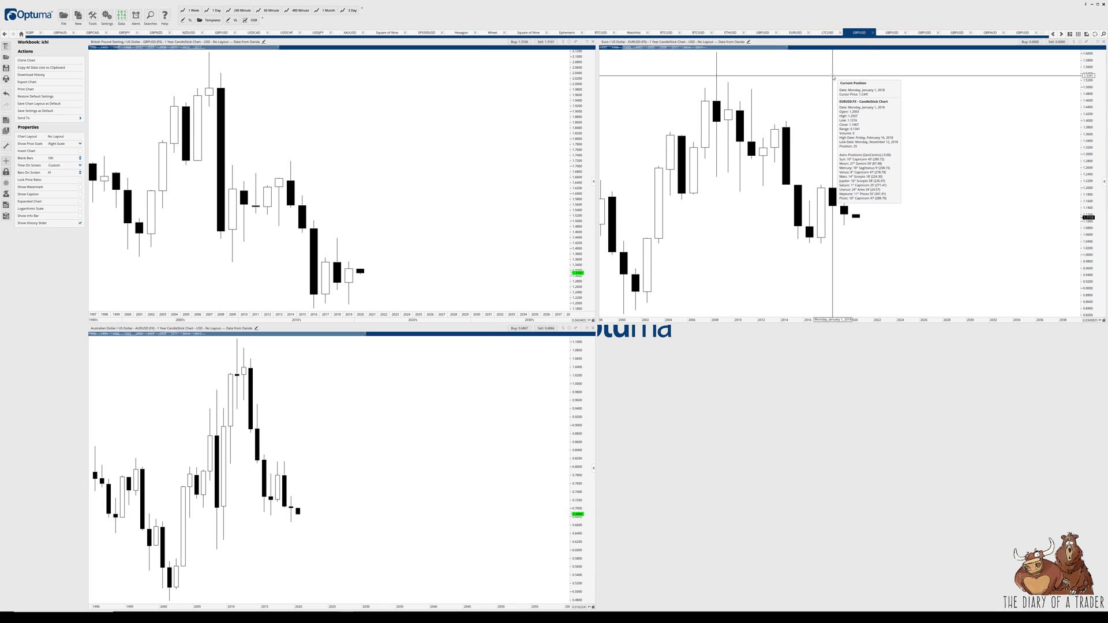
mouse_move(842, 113)
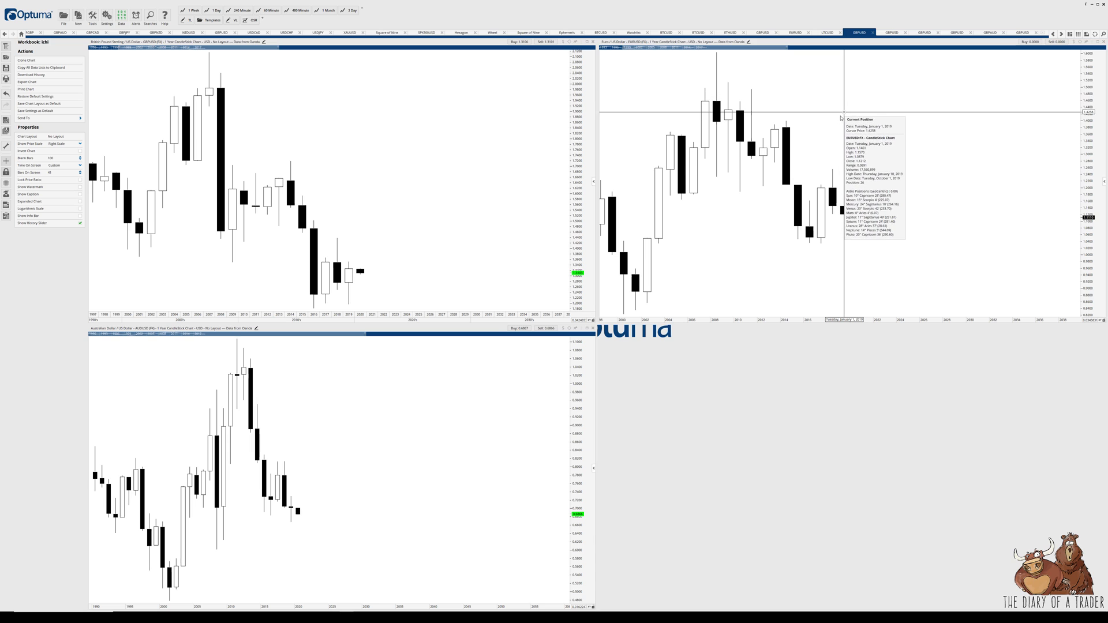
mouse_move(846, 155)
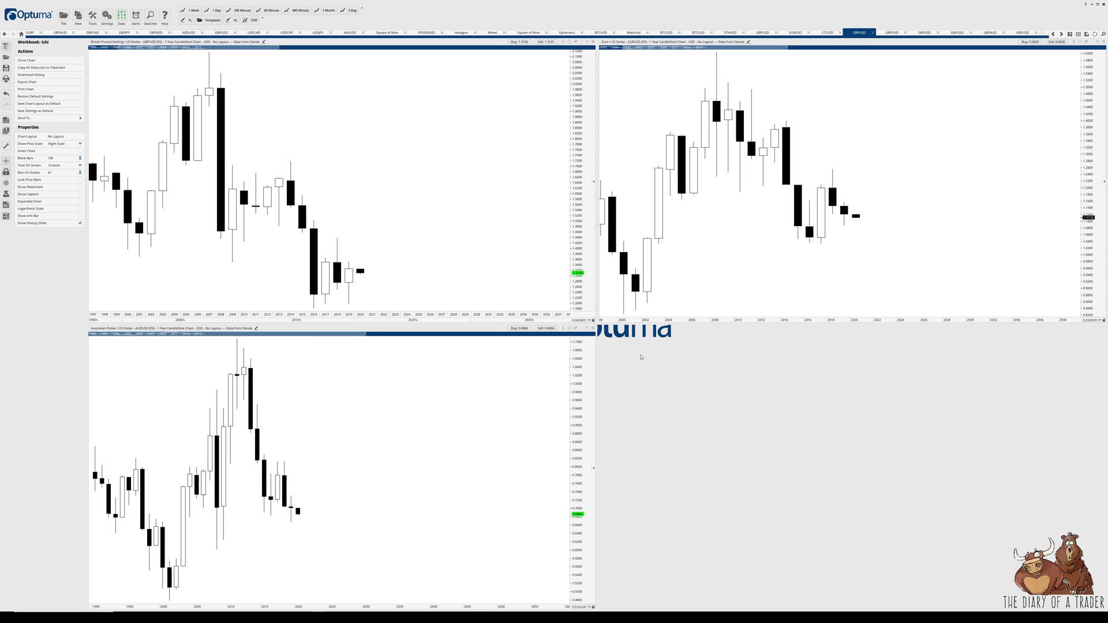
Step: Fill the empty slot with a single-code USDCAD chart on a 1 Year timeframe
right_click(640, 357)
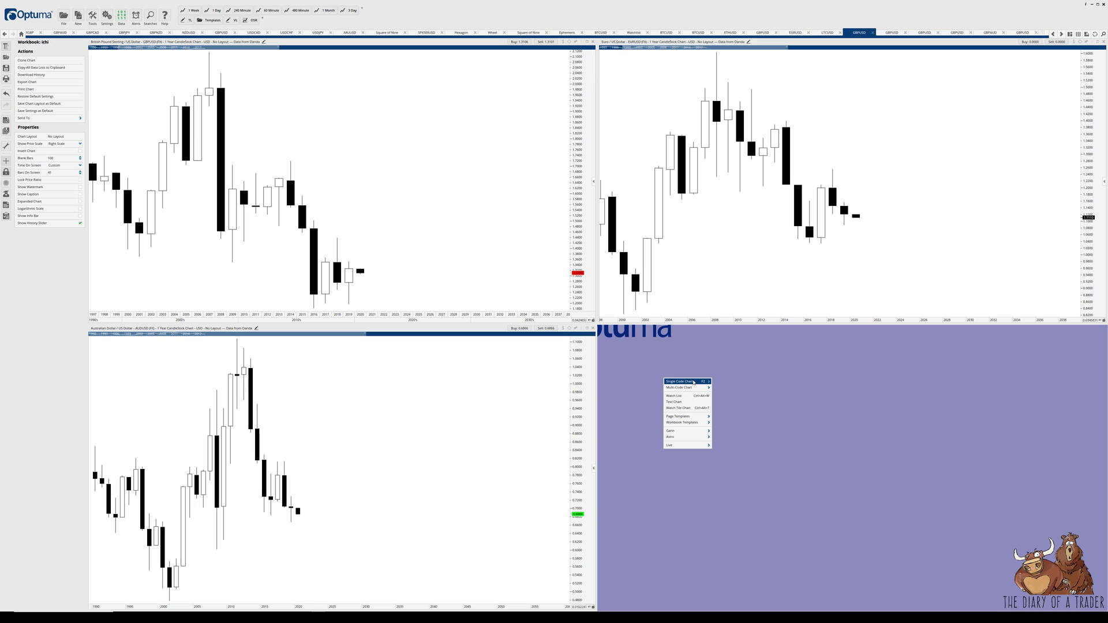
click(678, 381)
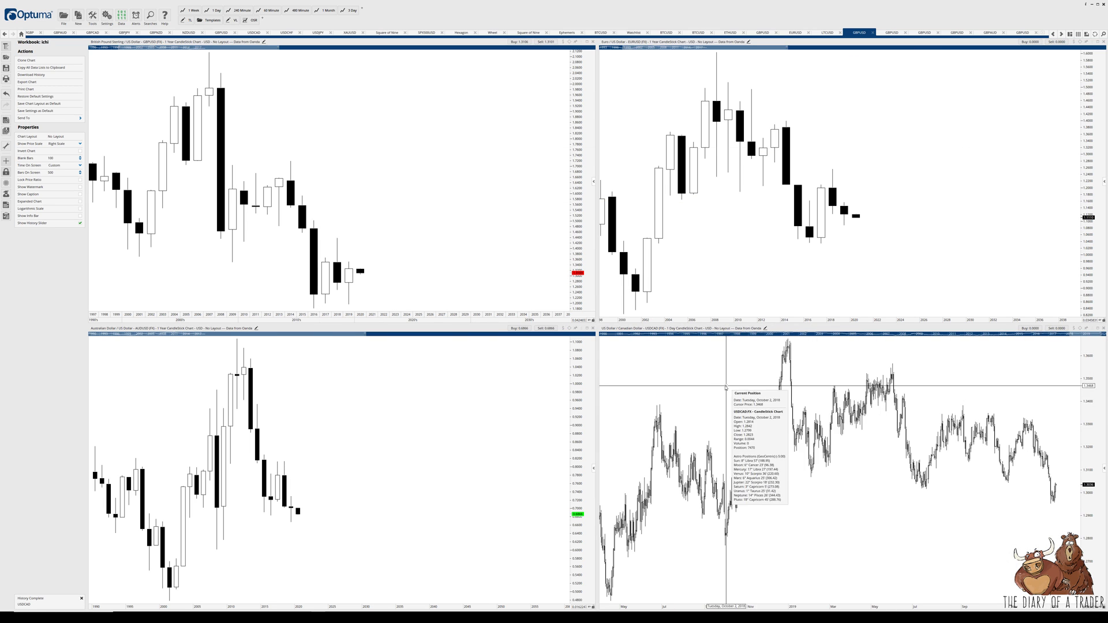
click(672, 328)
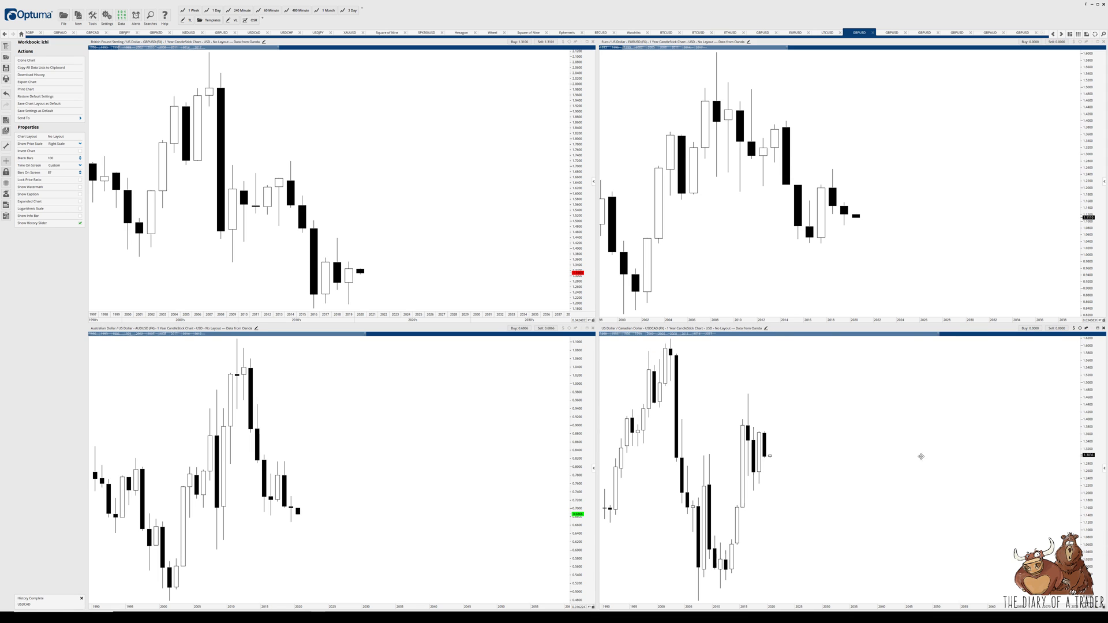
mouse_move(799, 453)
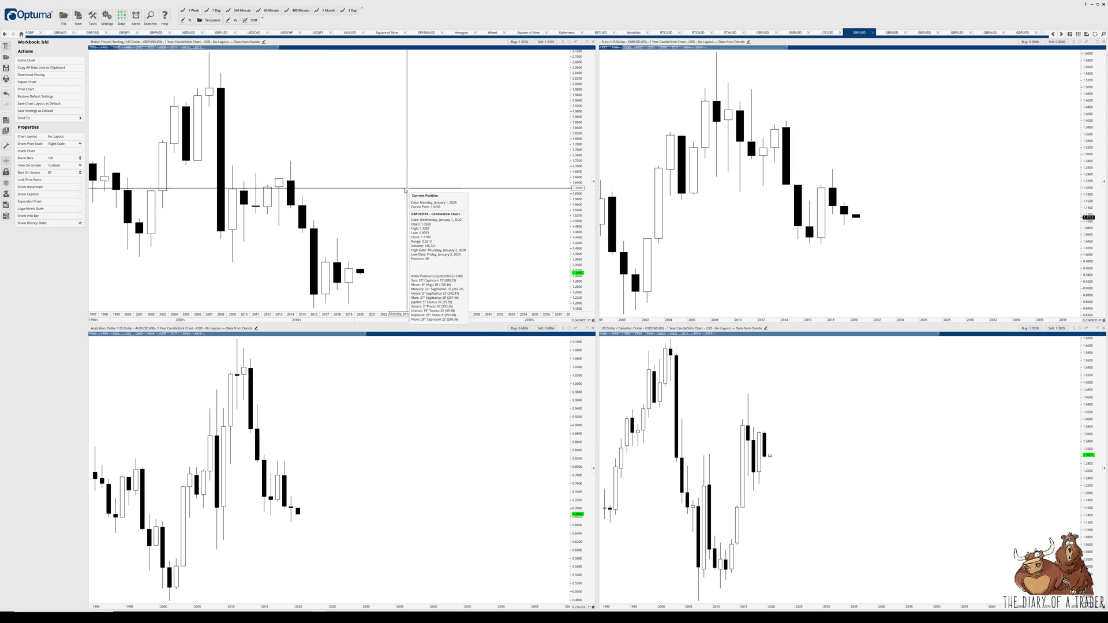
mouse_move(392, 248)
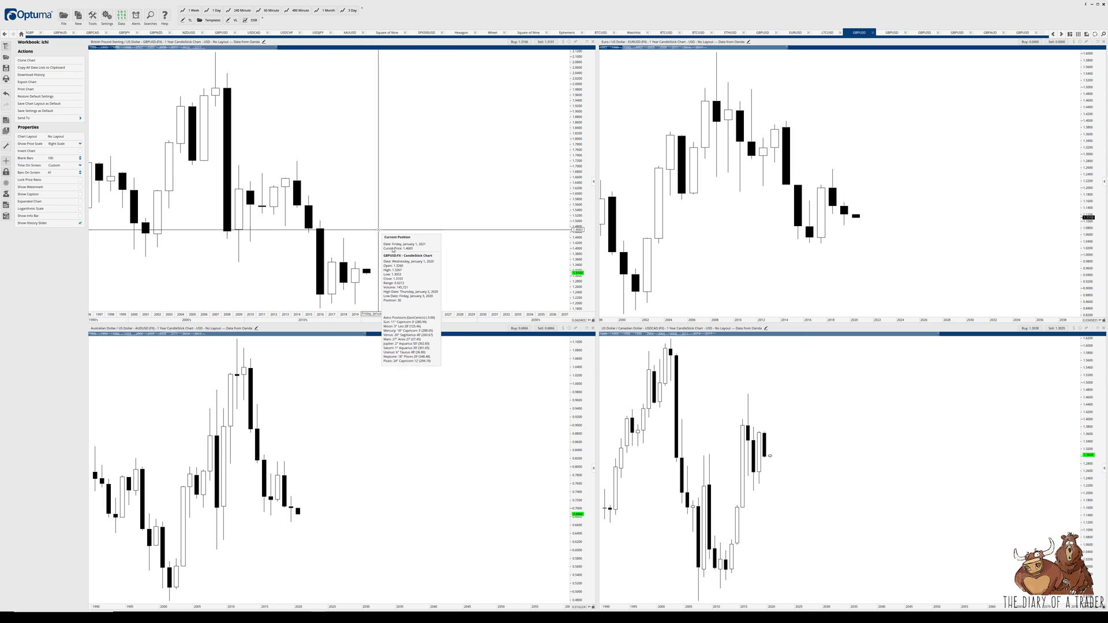
mouse_move(457, 83)
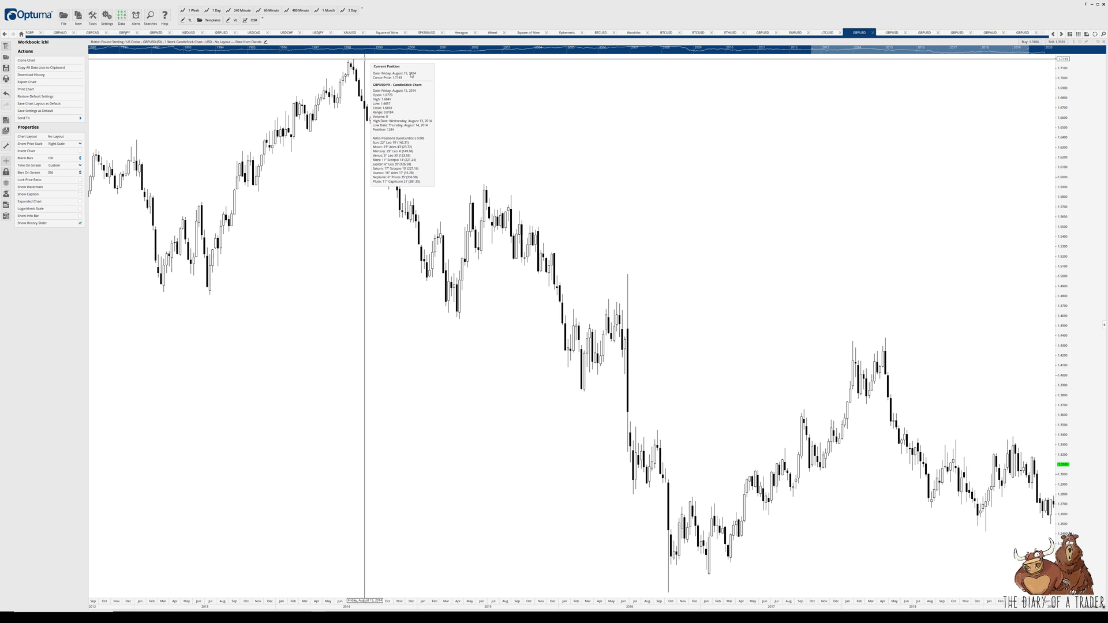
mouse_move(502, 423)
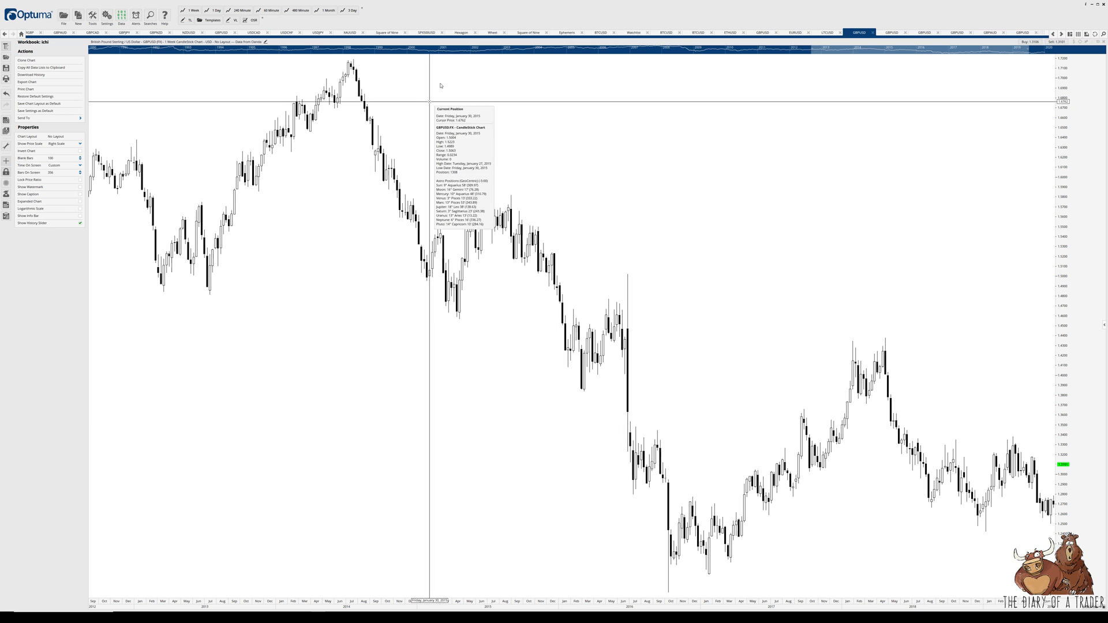
mouse_move(746, 406)
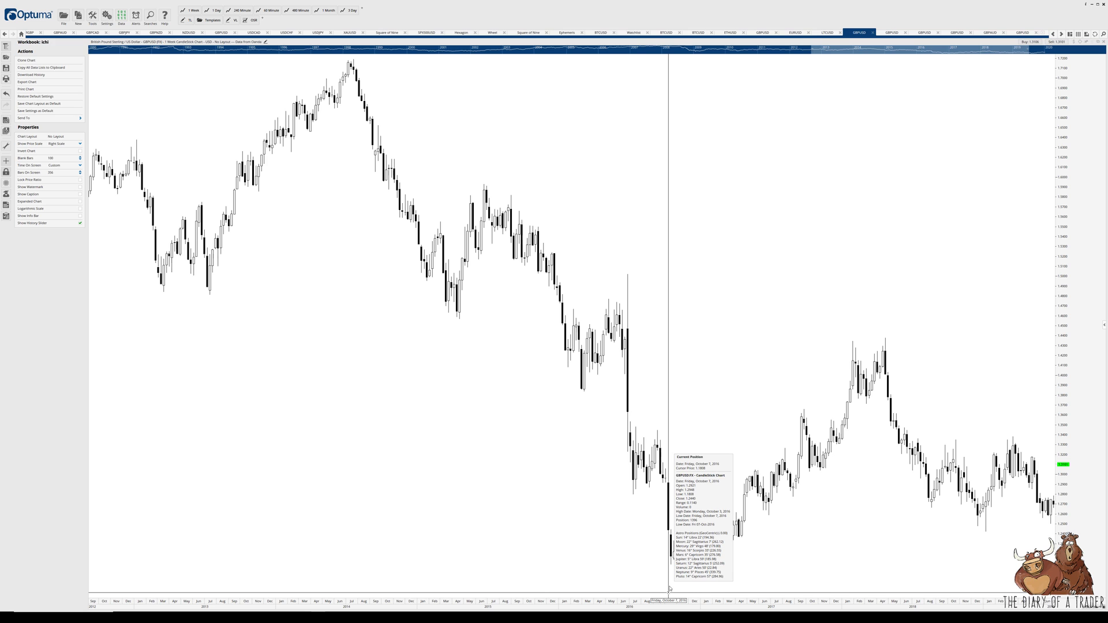
mouse_move(672, 296)
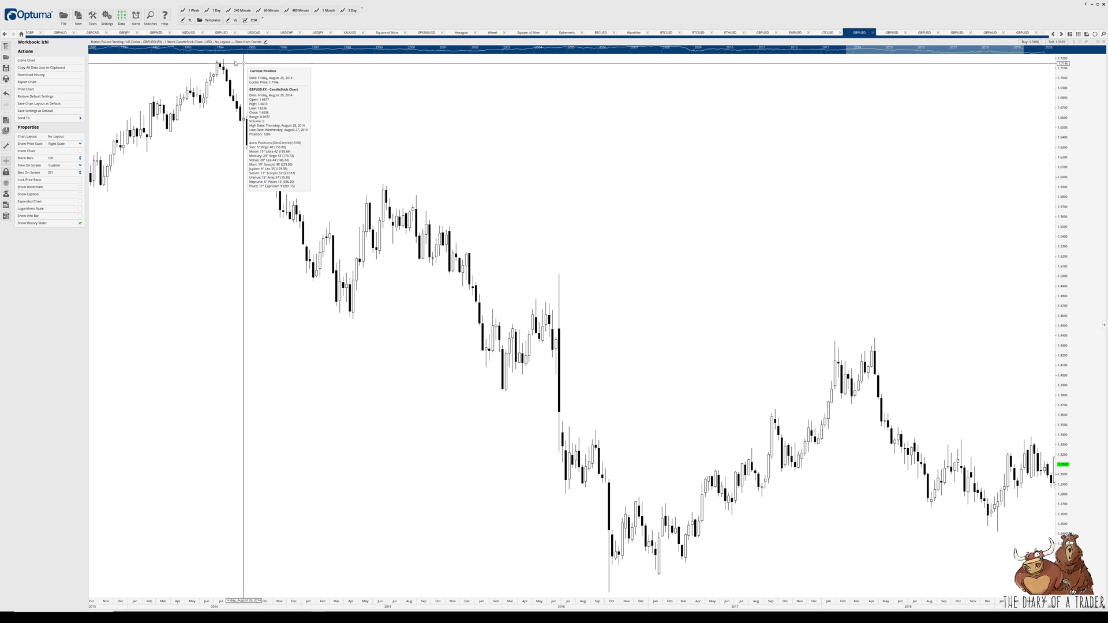
mouse_move(632, 442)
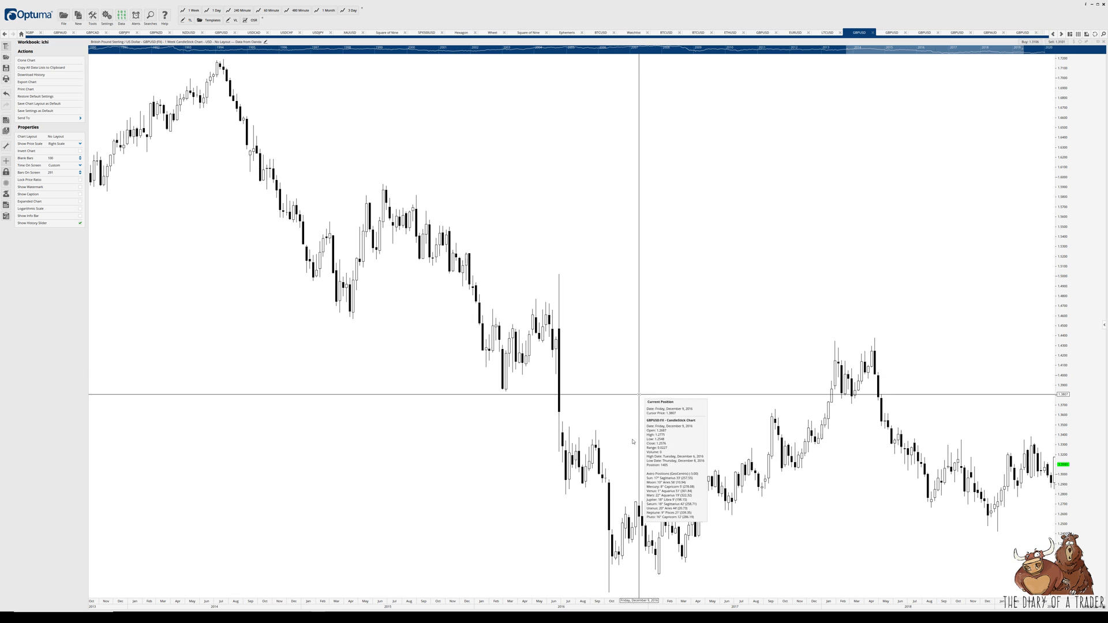
mouse_move(580, 573)
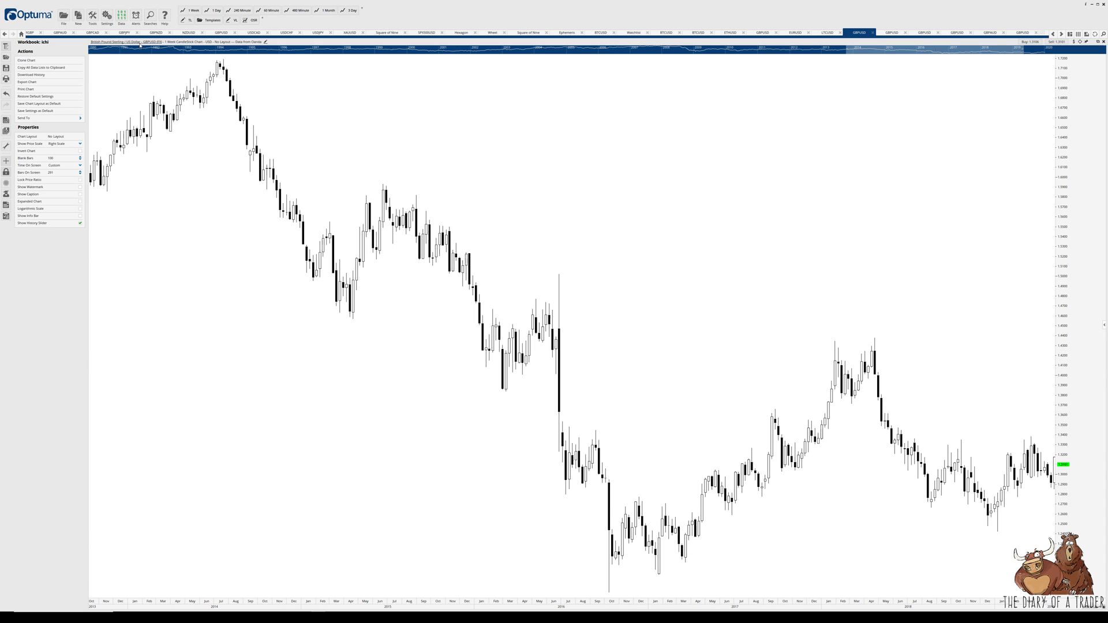
Step: Switch the full-page weekly chart's code to EURUSD
click(117, 41)
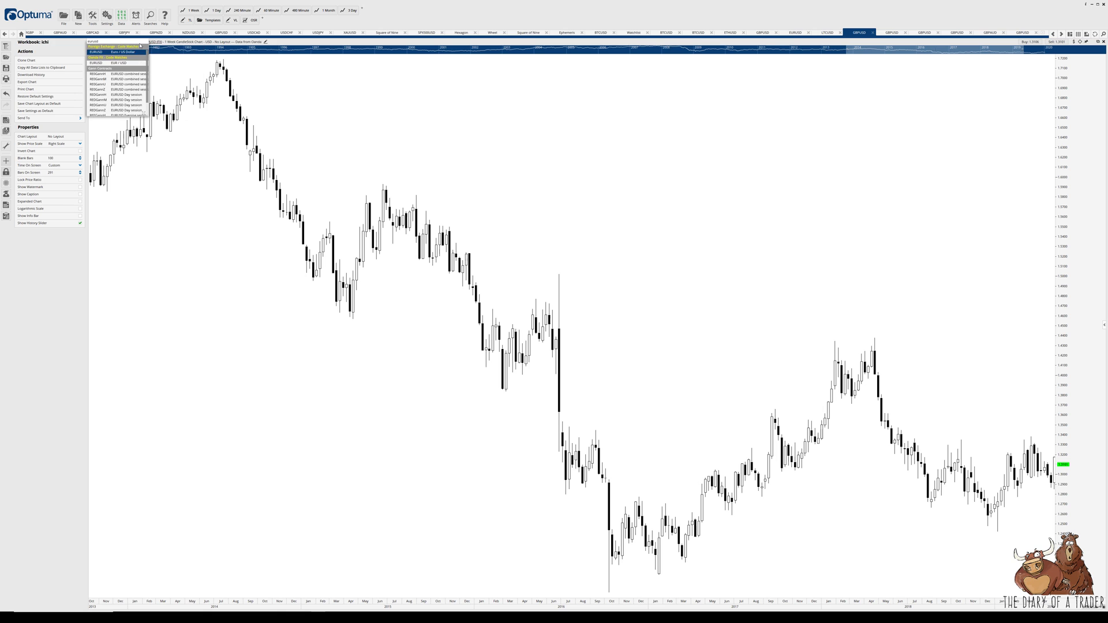
click(96, 63)
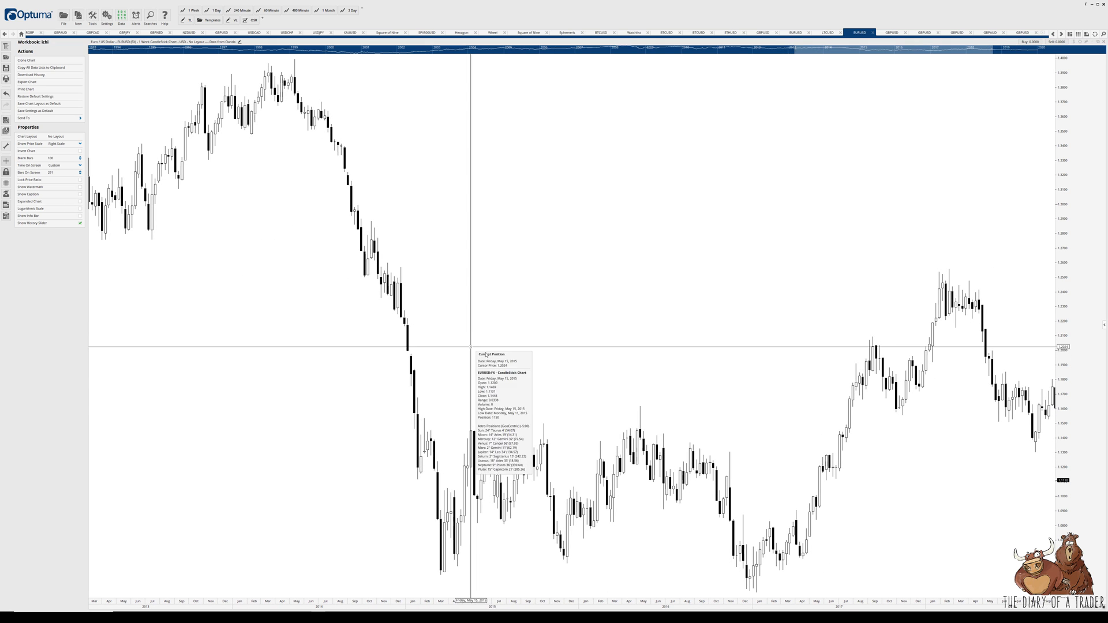
mouse_move(706, 485)
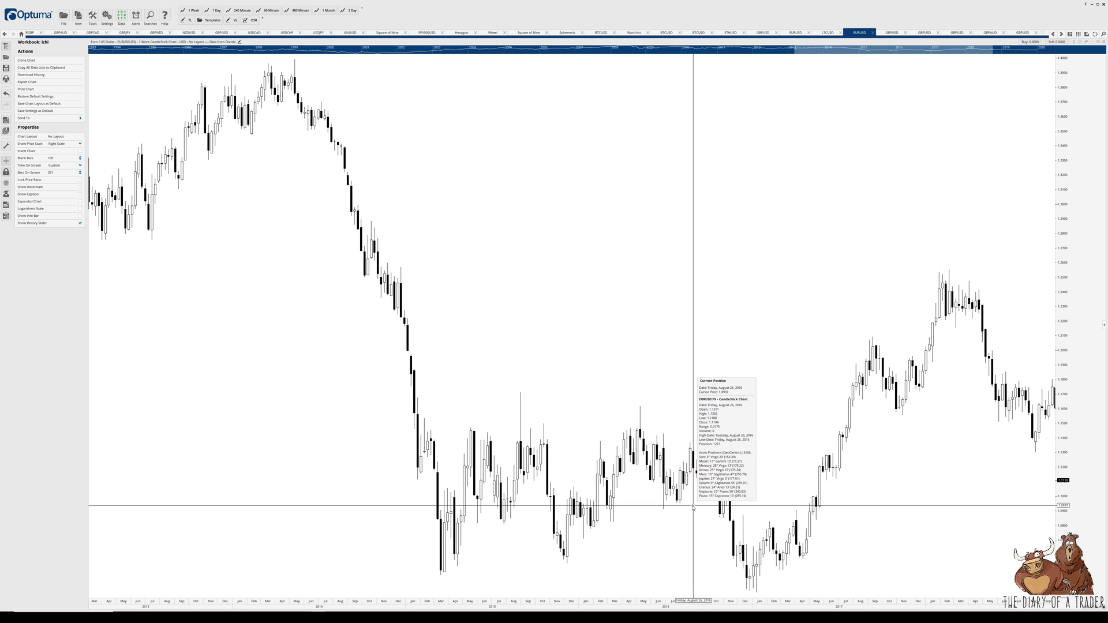
mouse_move(684, 504)
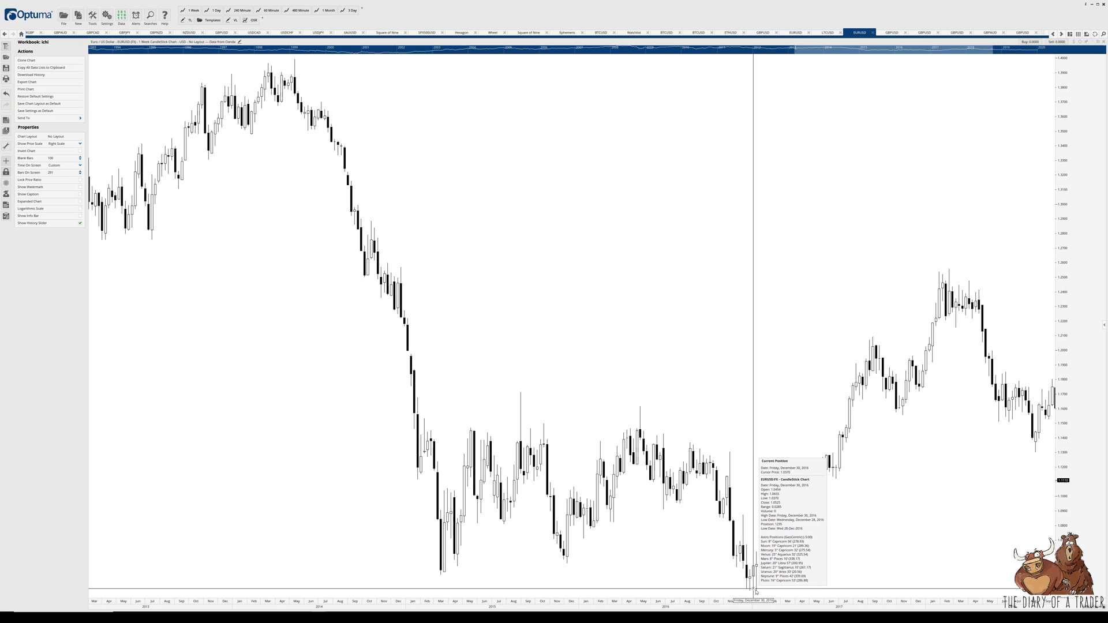
mouse_move(685, 325)
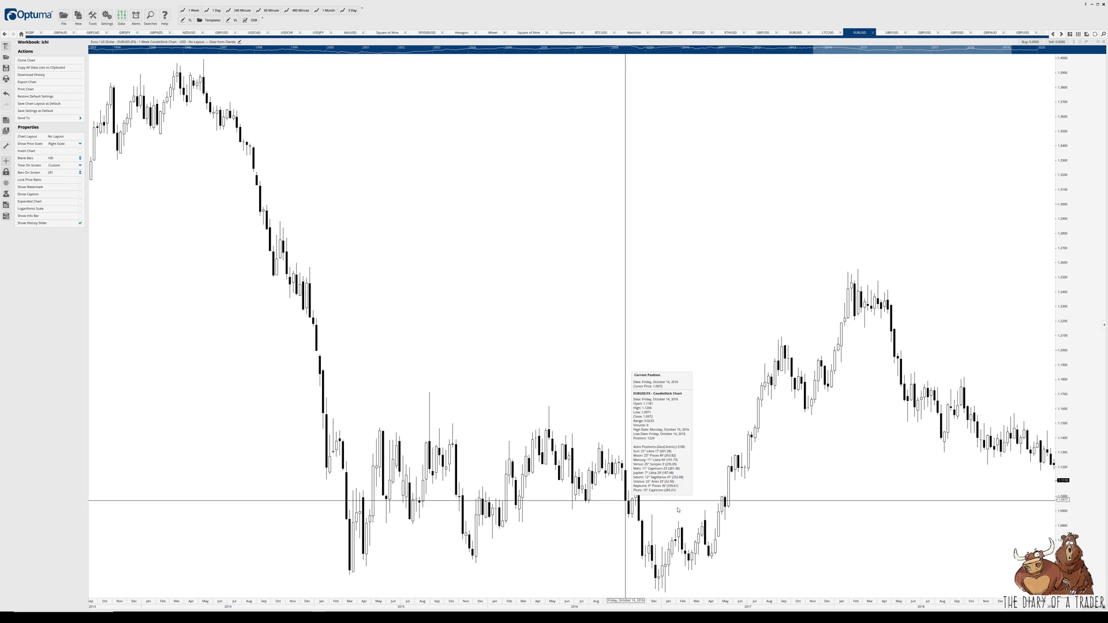
mouse_move(684, 571)
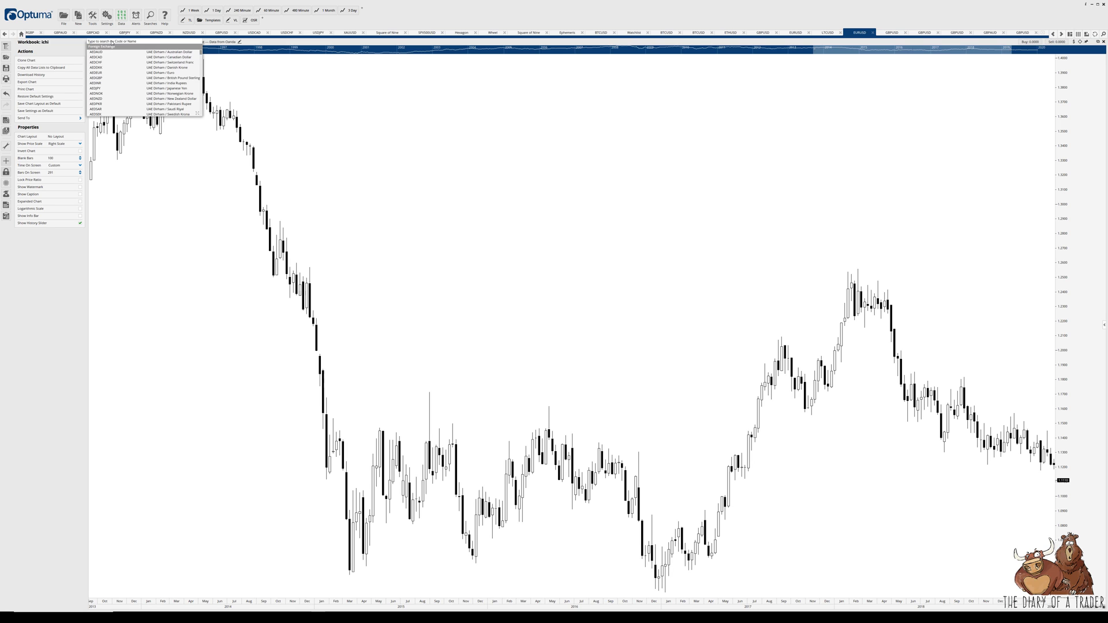
Step: Search 'eurgbp' and load the weekly EURGBP candlestick chart
text(eurgbp)
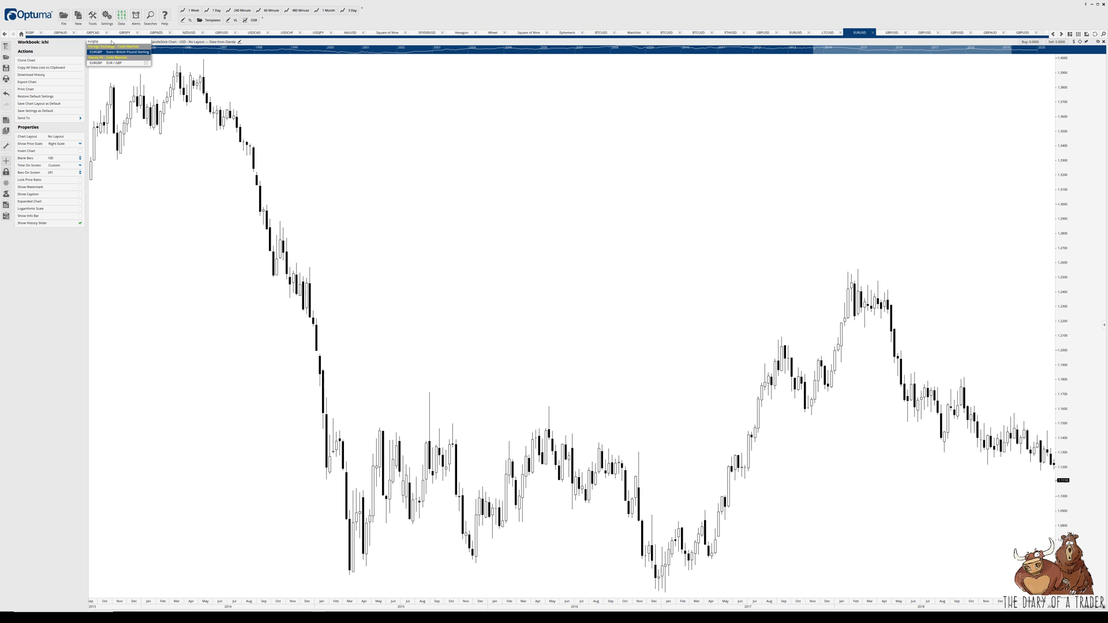
click(109, 63)
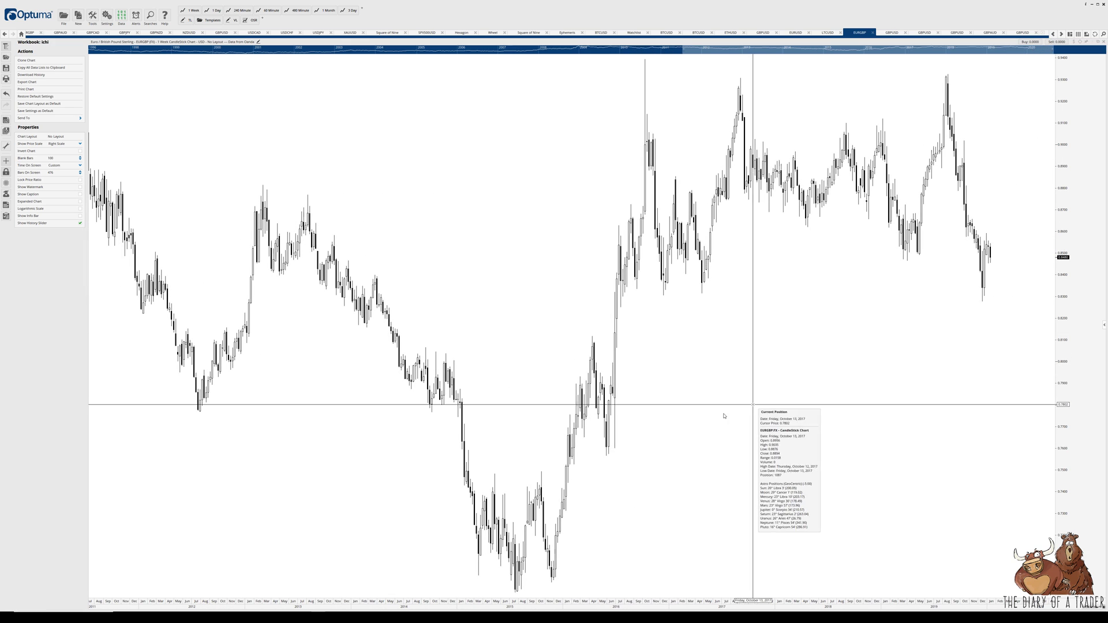
mouse_move(620, 399)
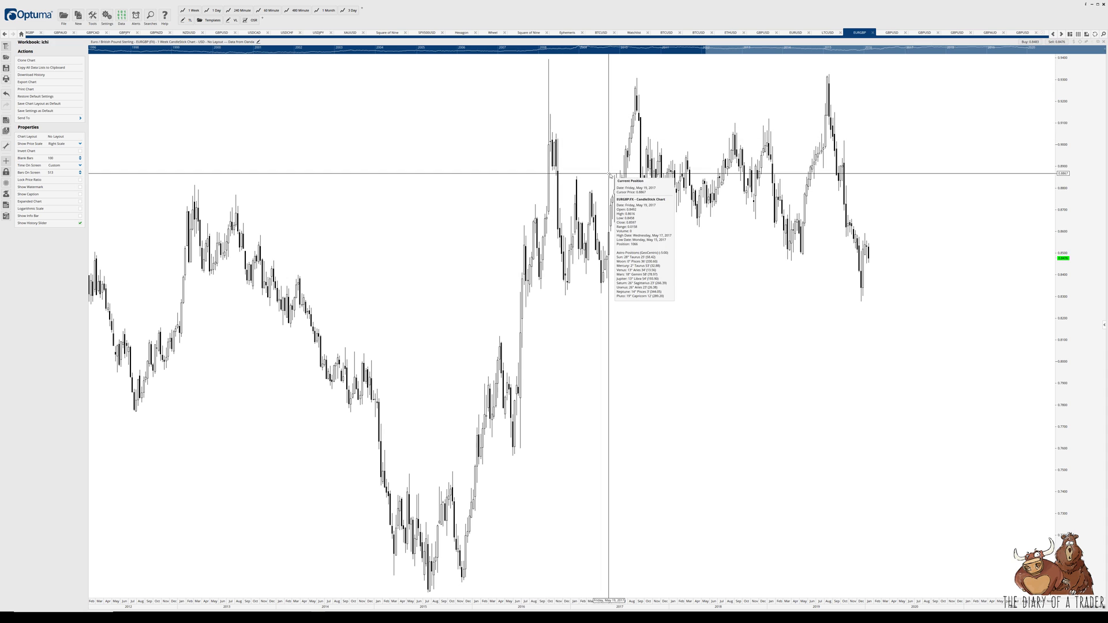
mouse_move(553, 367)
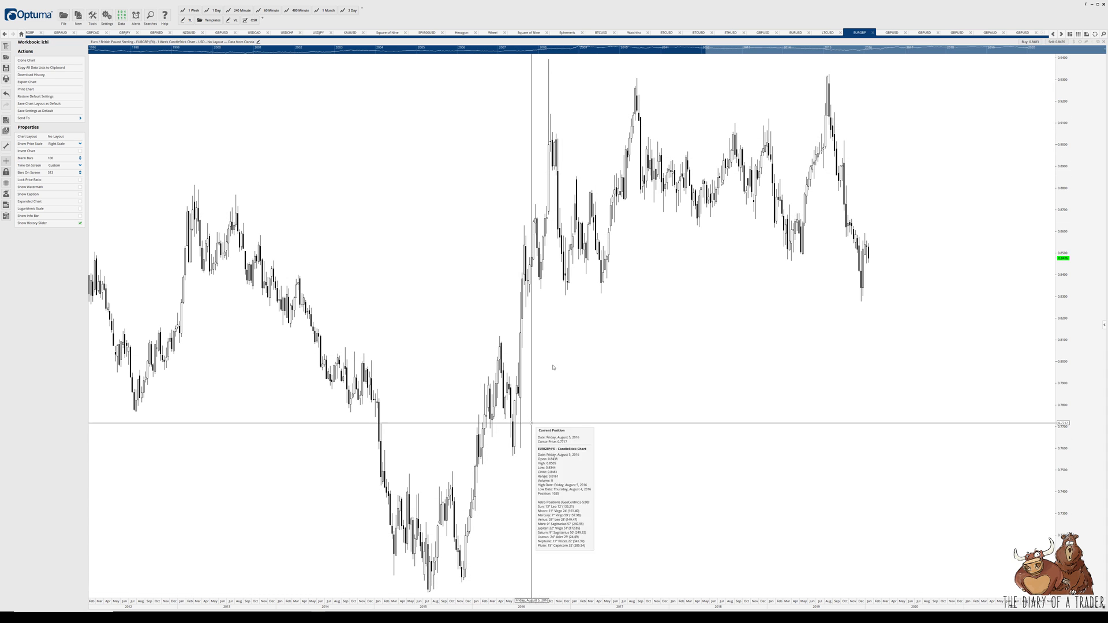
mouse_move(540, 195)
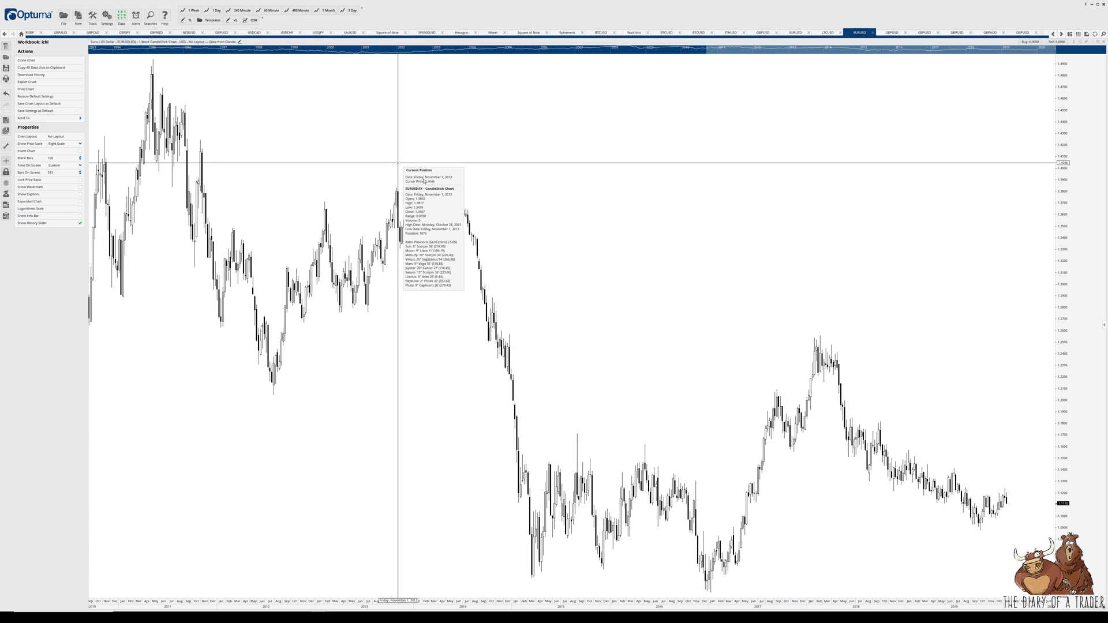
mouse_move(606, 288)
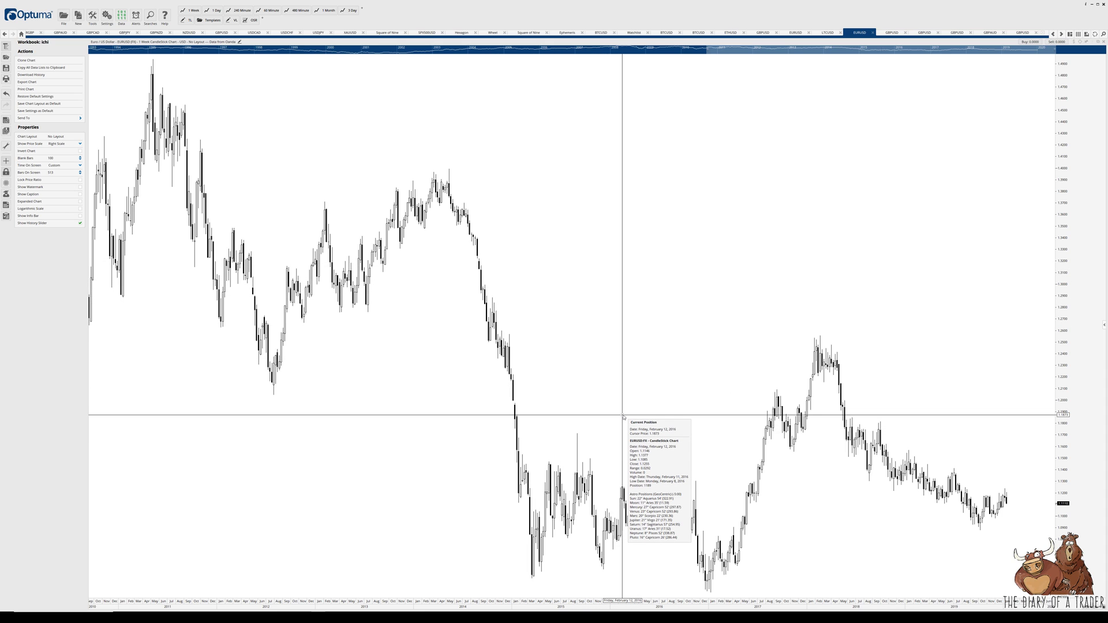
mouse_move(435, 463)
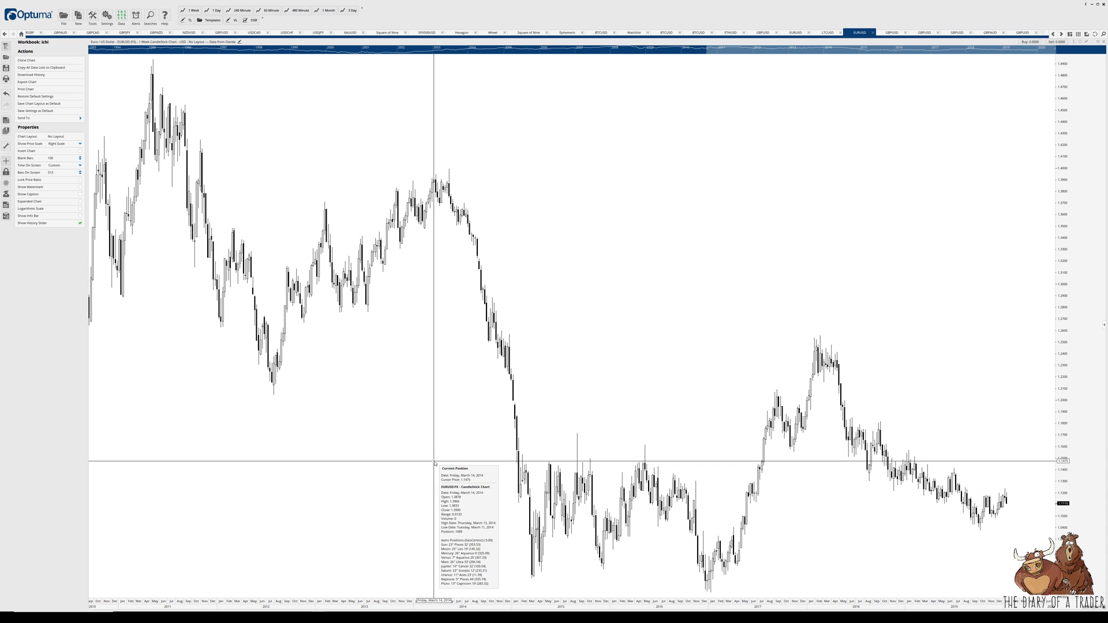
mouse_move(414, 463)
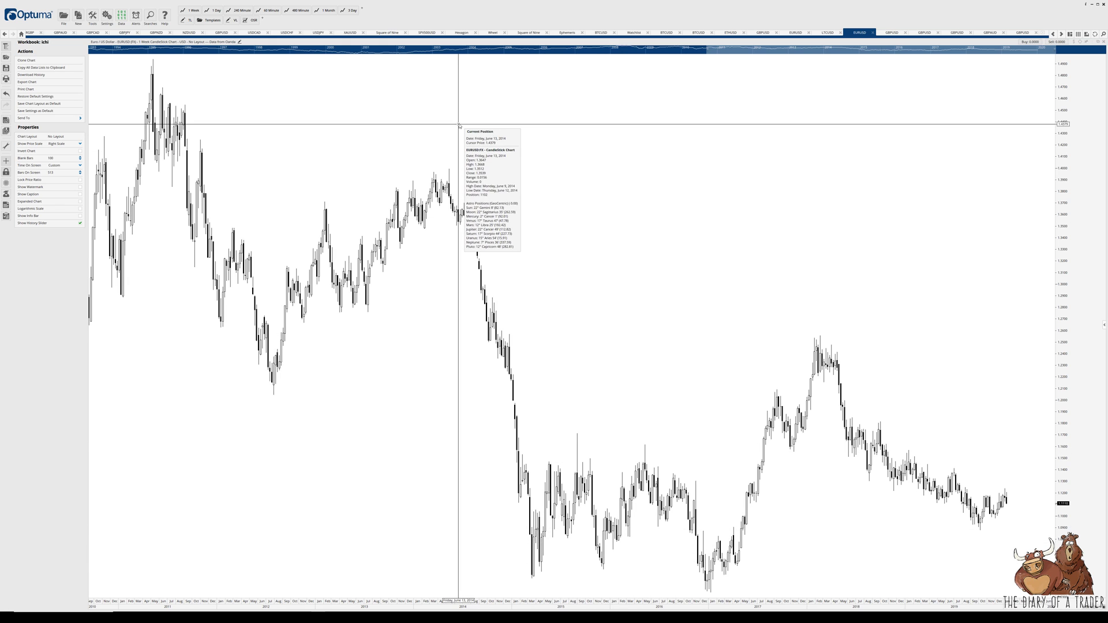
mouse_move(707, 357)
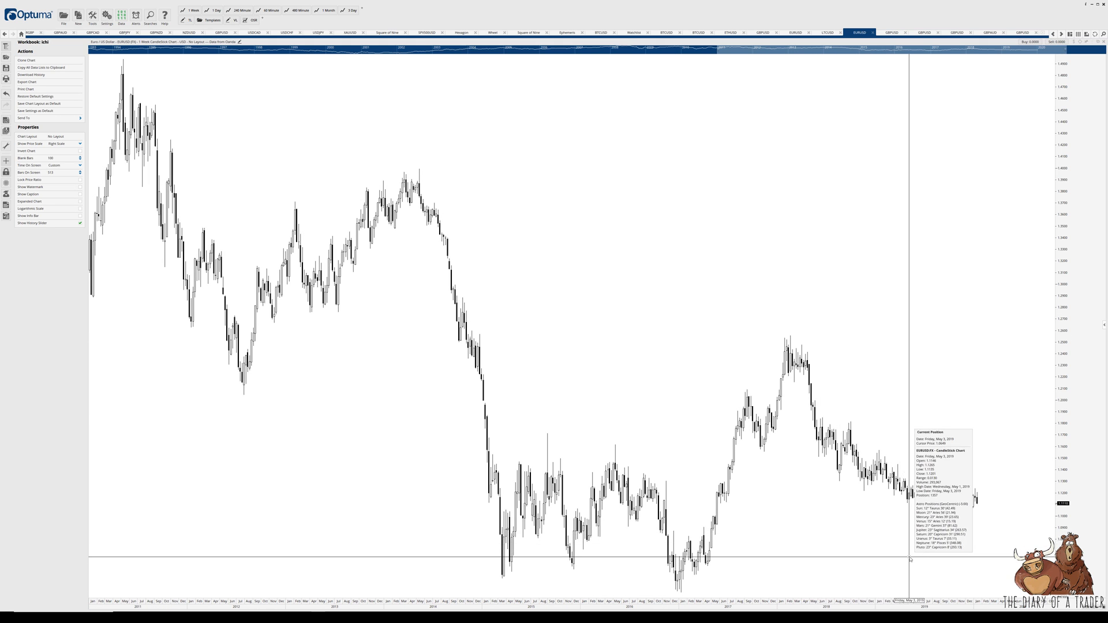
mouse_move(908, 534)
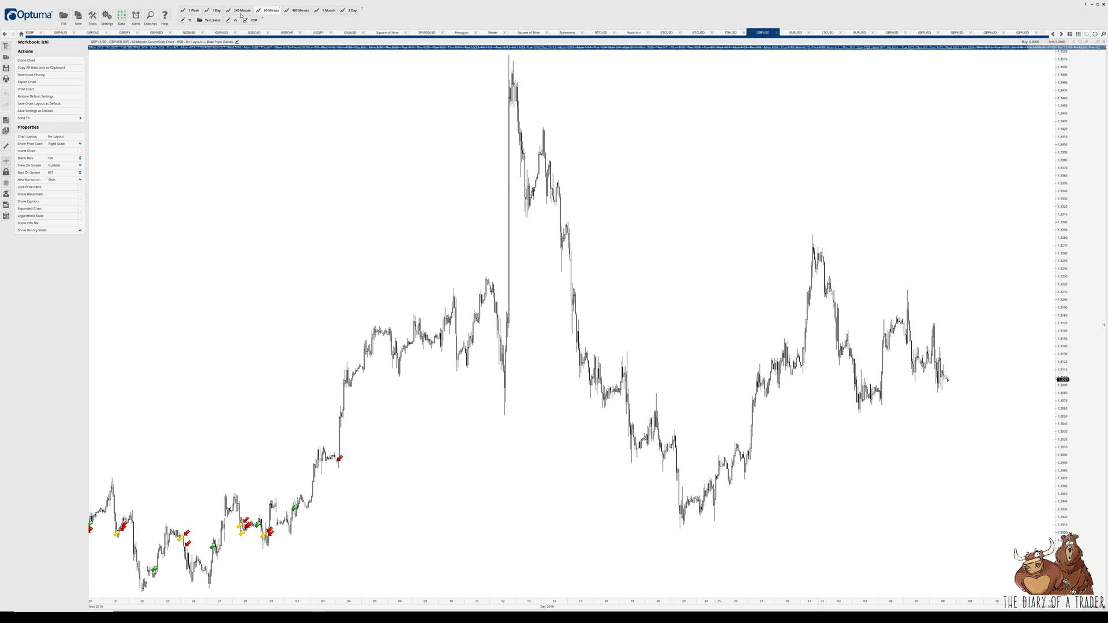
Step: Set the GBPUSD chart to 1 Day bars with 1000 blank bars on the right
click(215, 10)
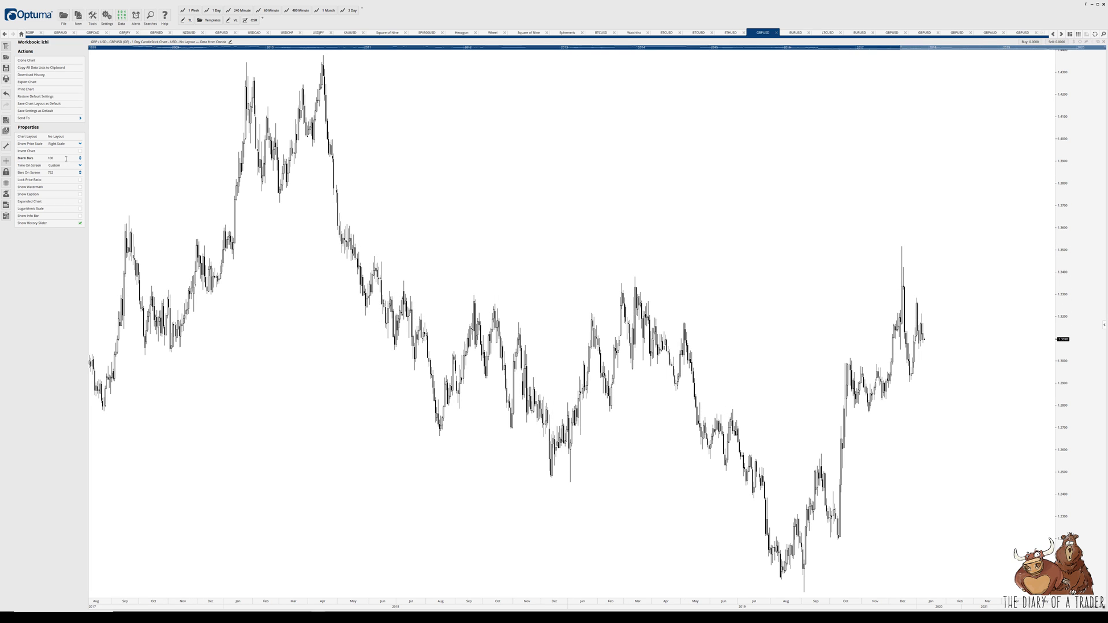
text(1000)
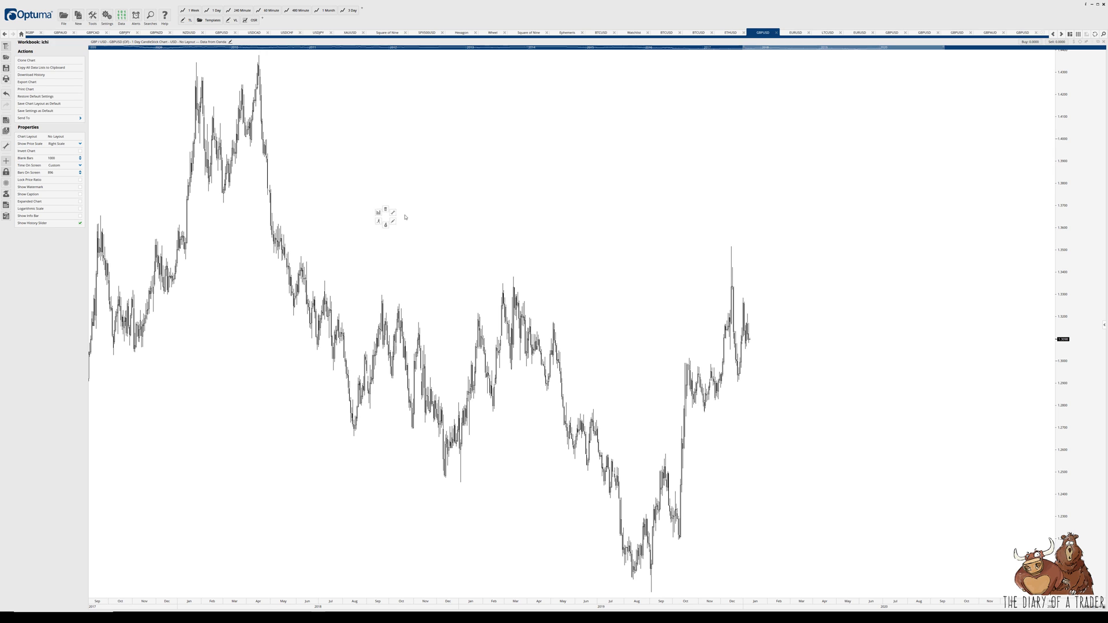
mouse_move(659, 426)
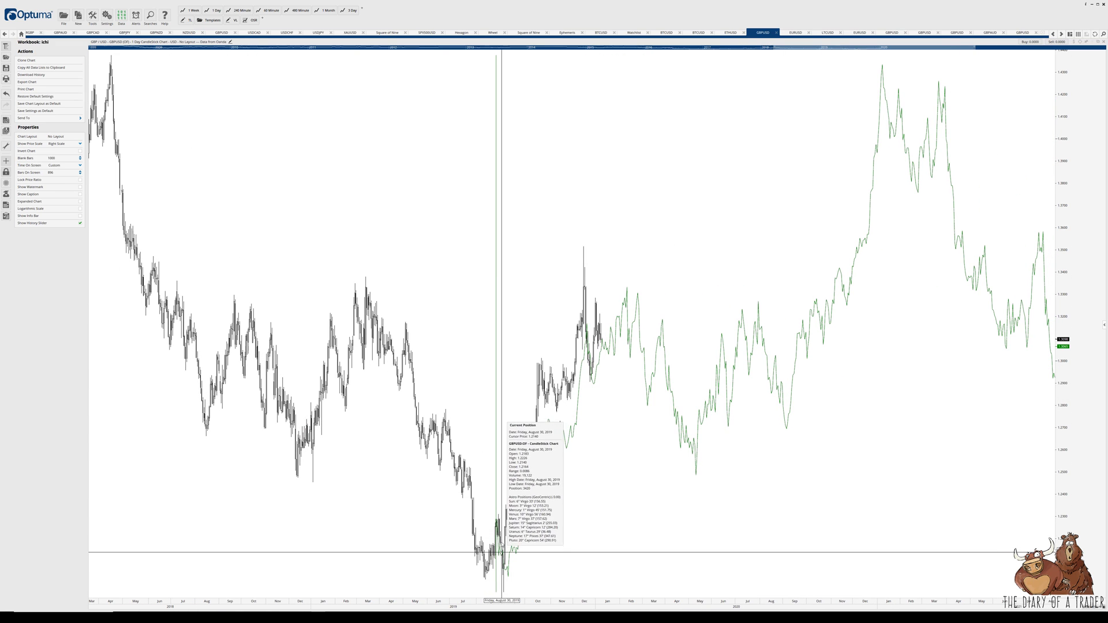
mouse_move(493, 493)
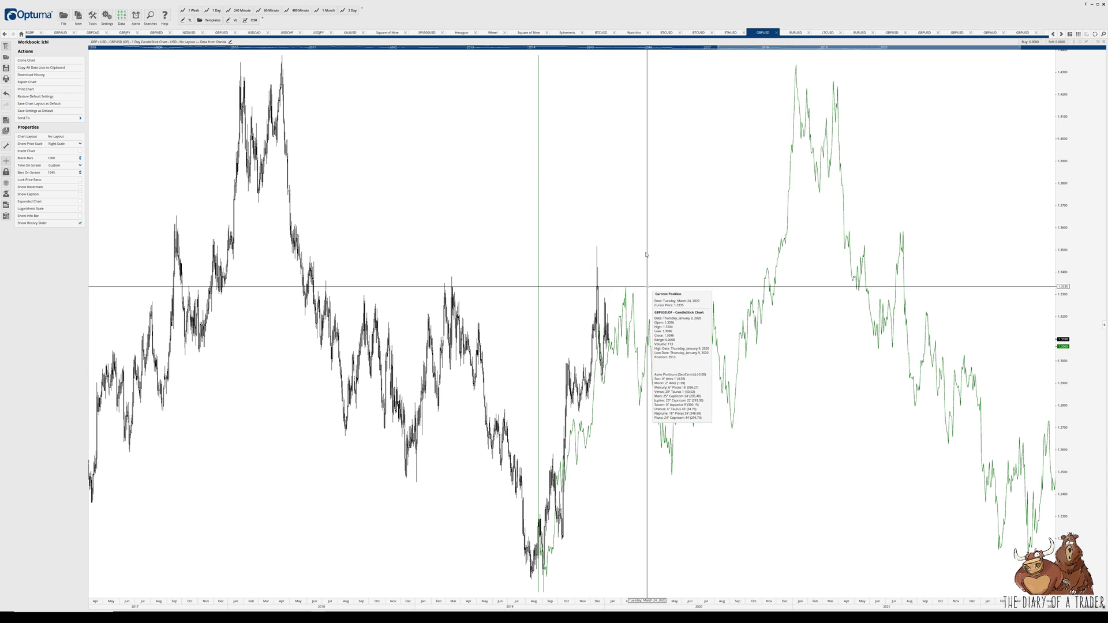
mouse_move(613, 350)
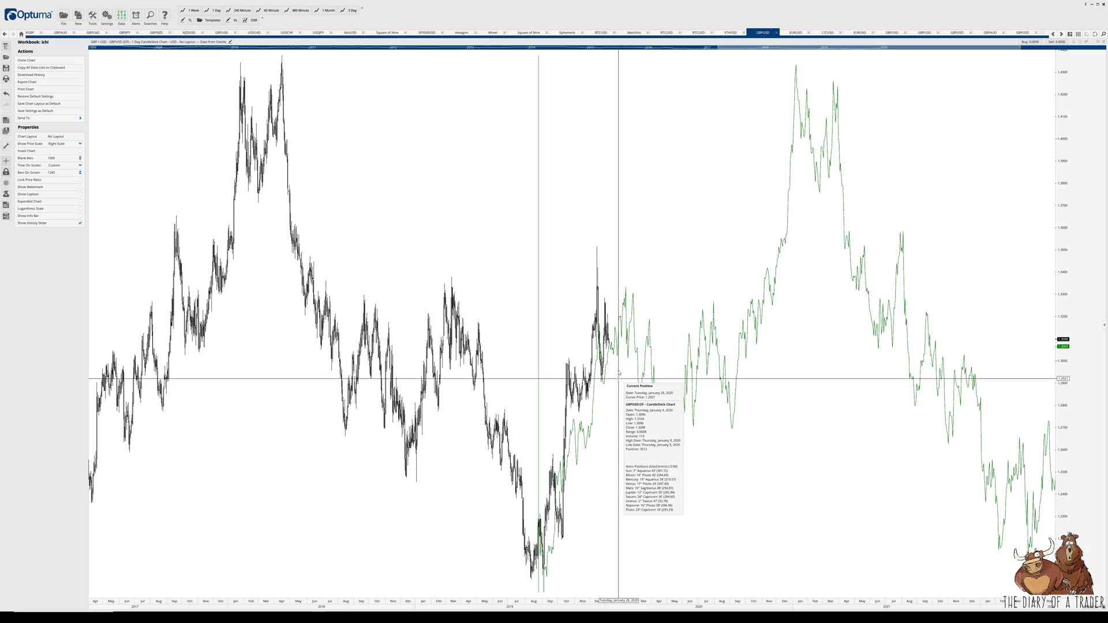
mouse_move(595, 363)
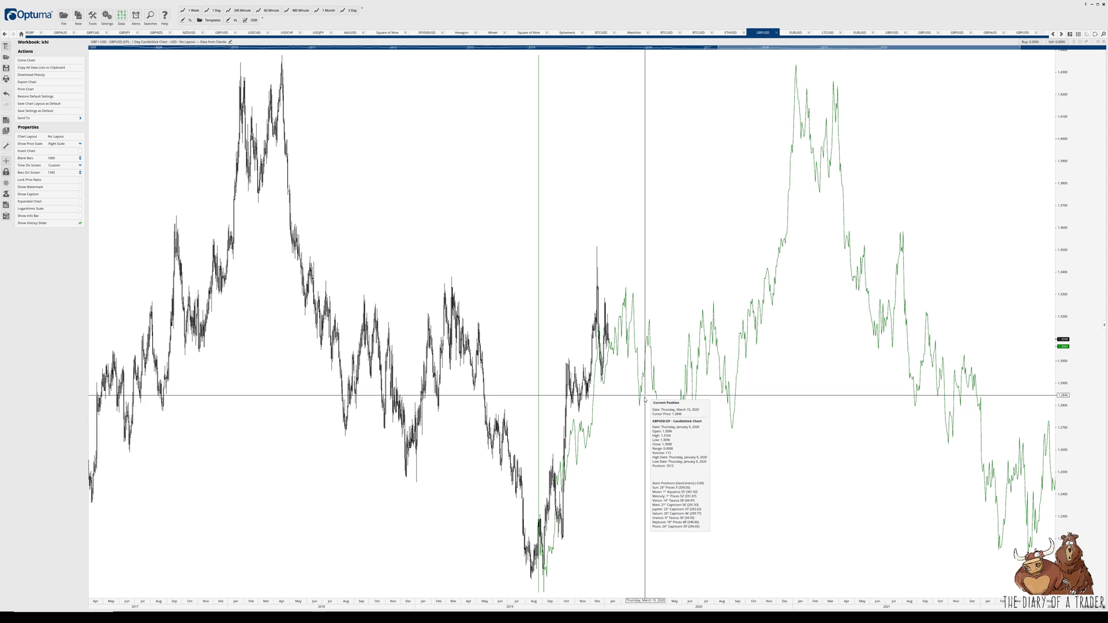
mouse_move(663, 262)
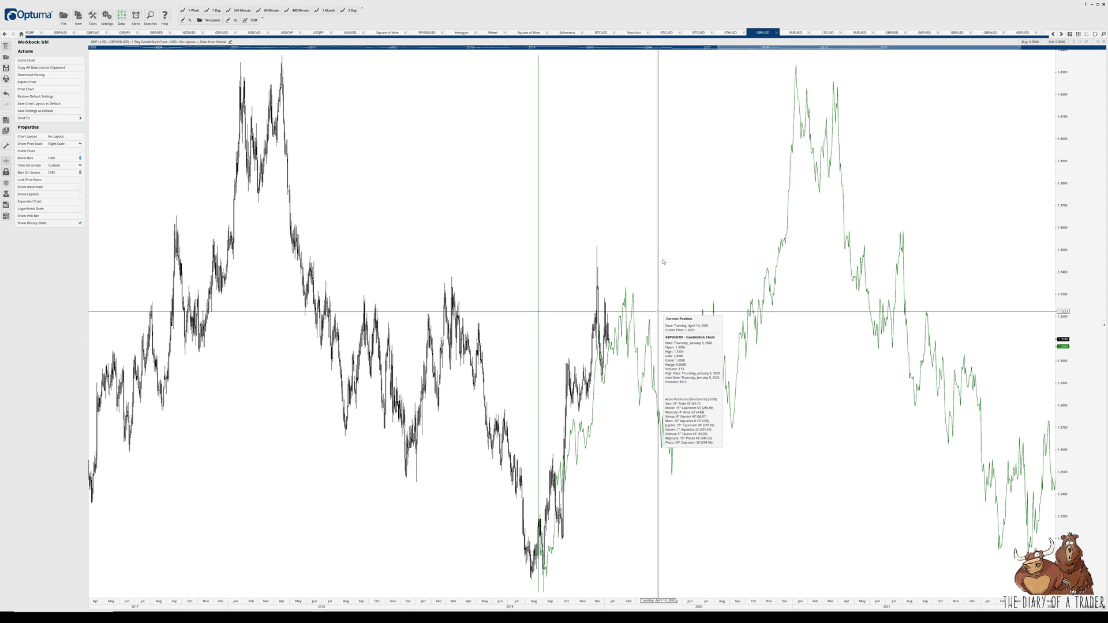
mouse_move(575, 326)
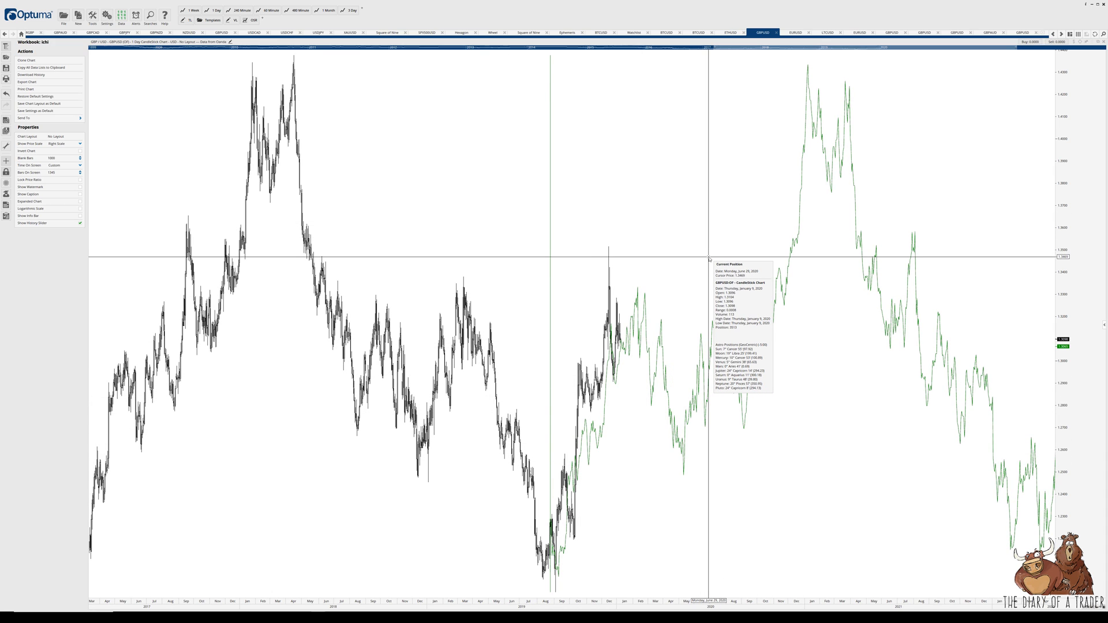
mouse_move(592, 430)
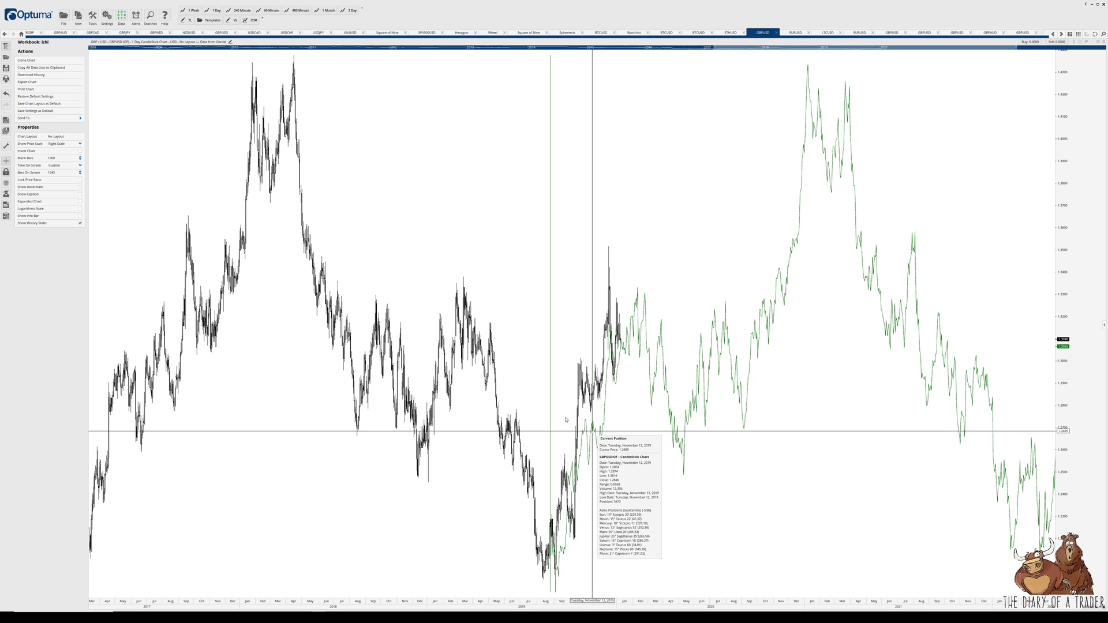